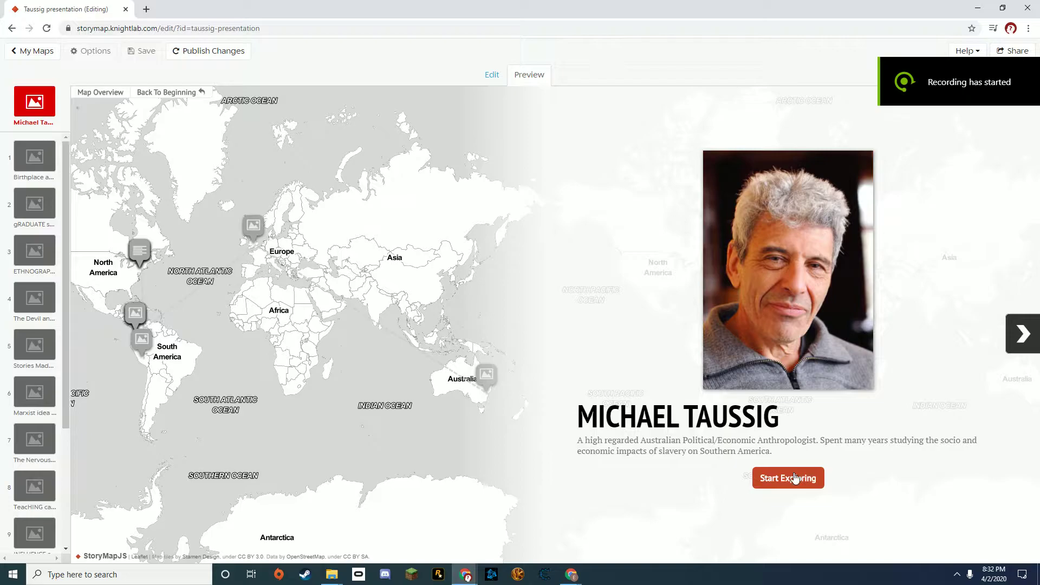
Start exploring from the title slide to reach Birthplace and Early Education in Sydney.
click(789, 478)
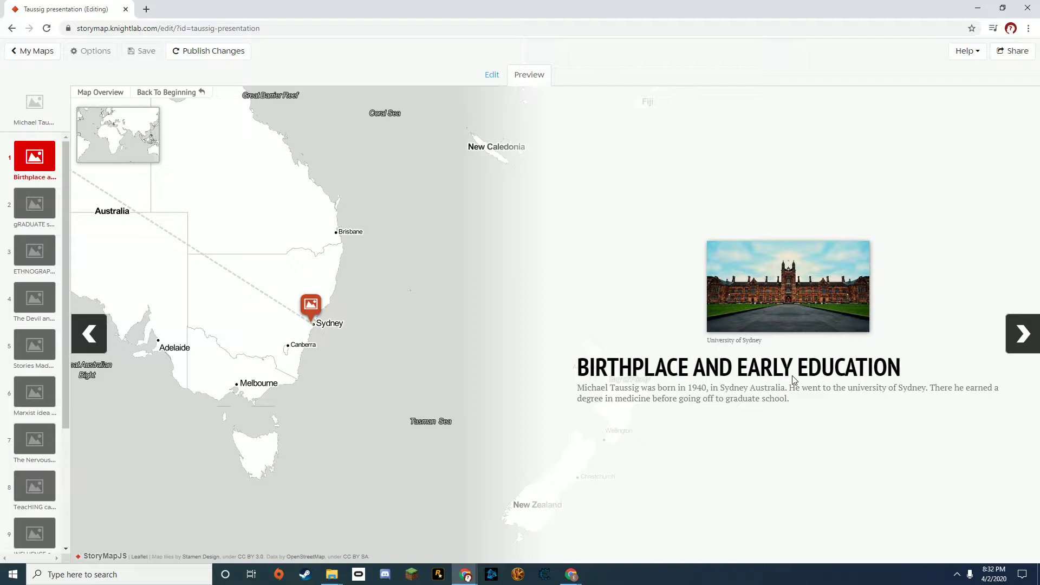
Advance past Graduate Studies in London to slide 3, Ethnographic Expeditions, in Colombia.
click(1022, 334)
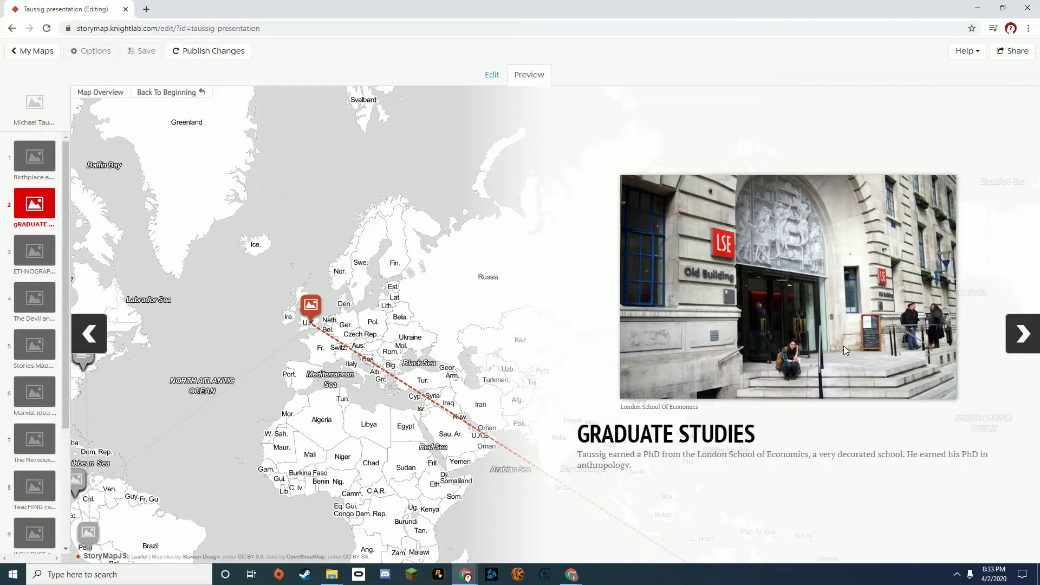
click(1022, 334)
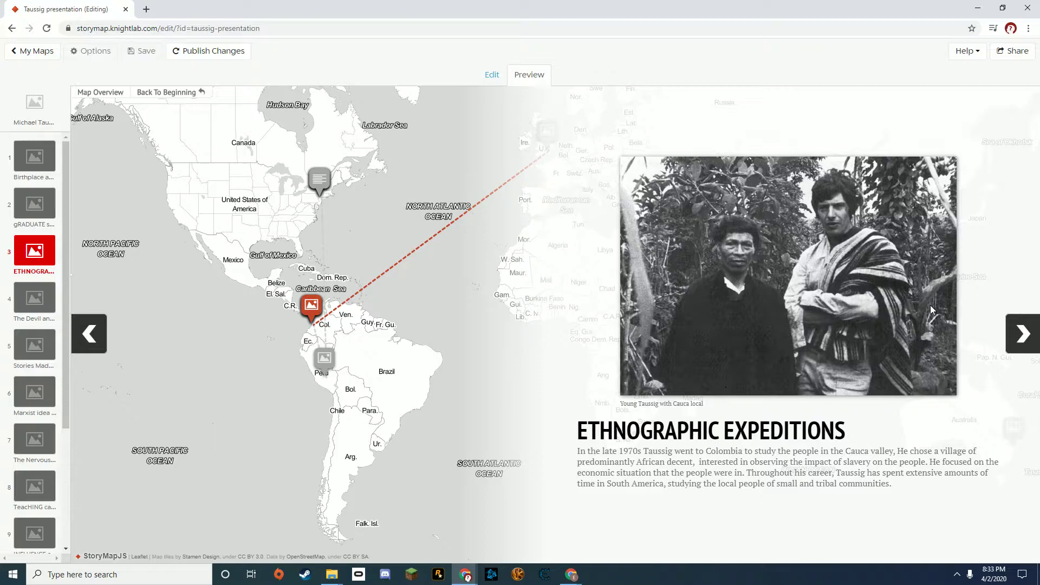
mouse_move(915, 326)
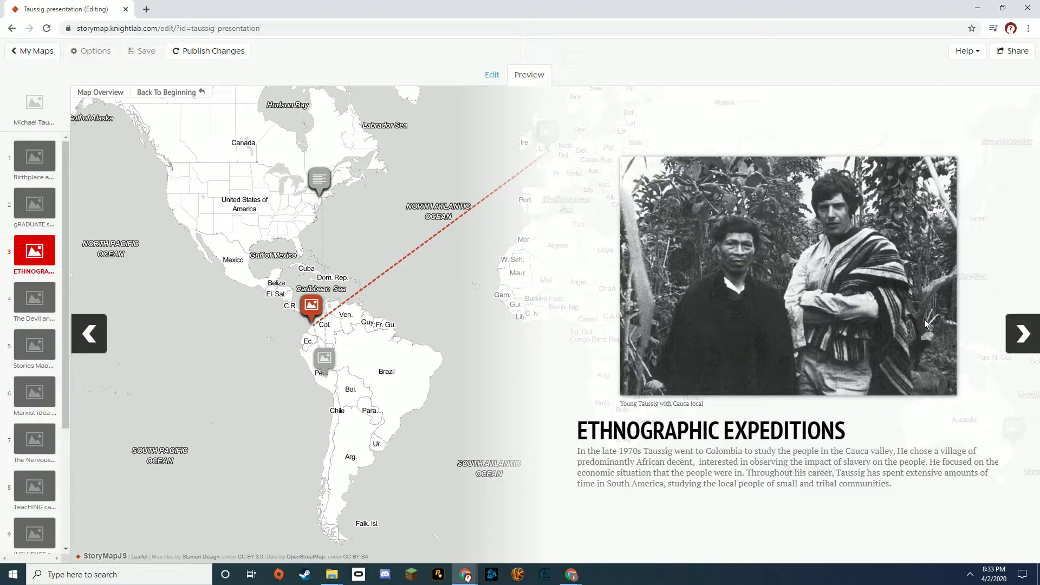
mouse_move(873, 375)
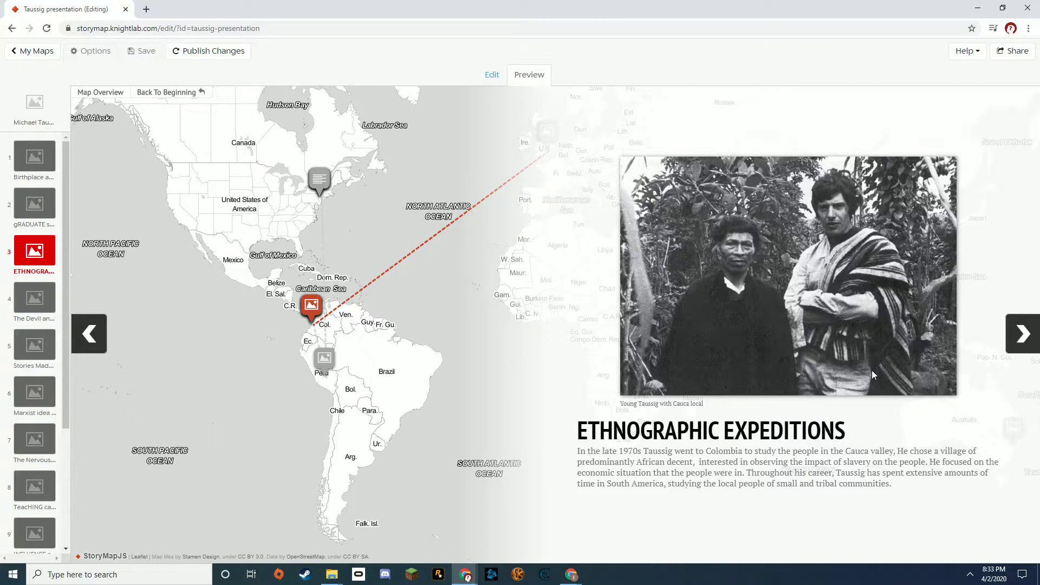
Advance to slide 4, The Devil and Commodity Fetishism in South America, near Cali.
click(1023, 333)
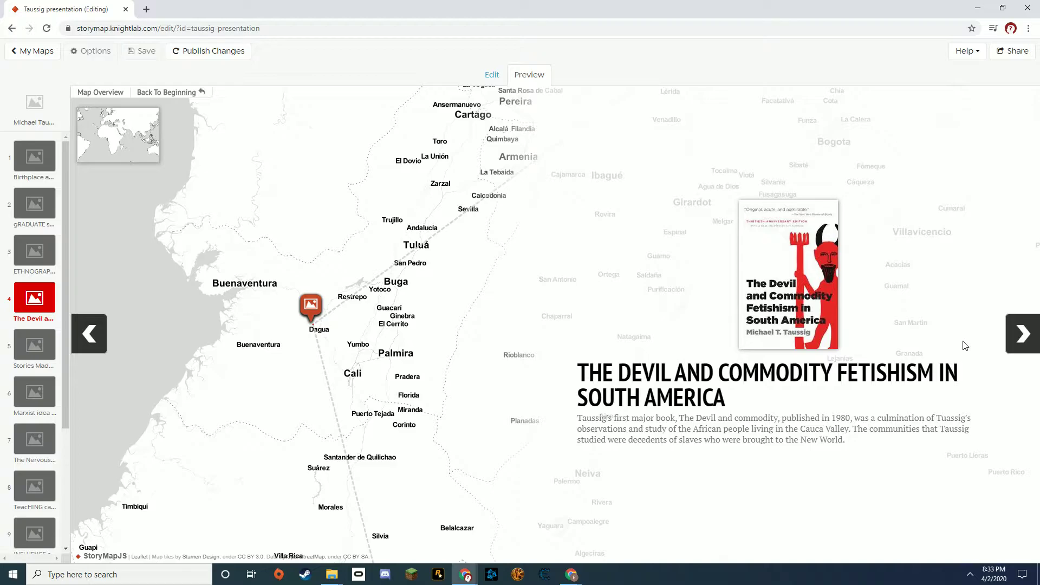
mouse_move(979, 342)
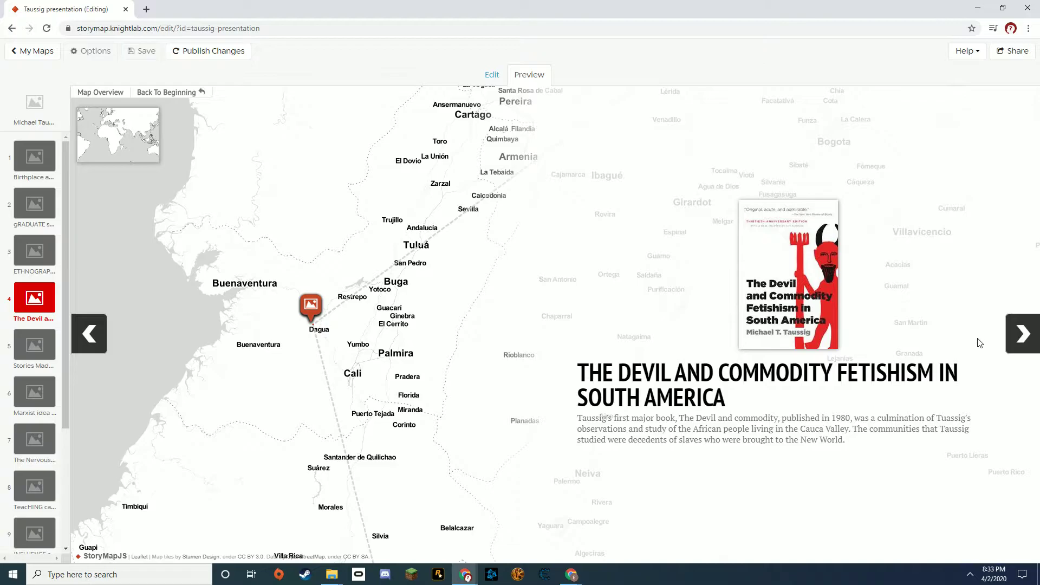
mouse_move(928, 323)
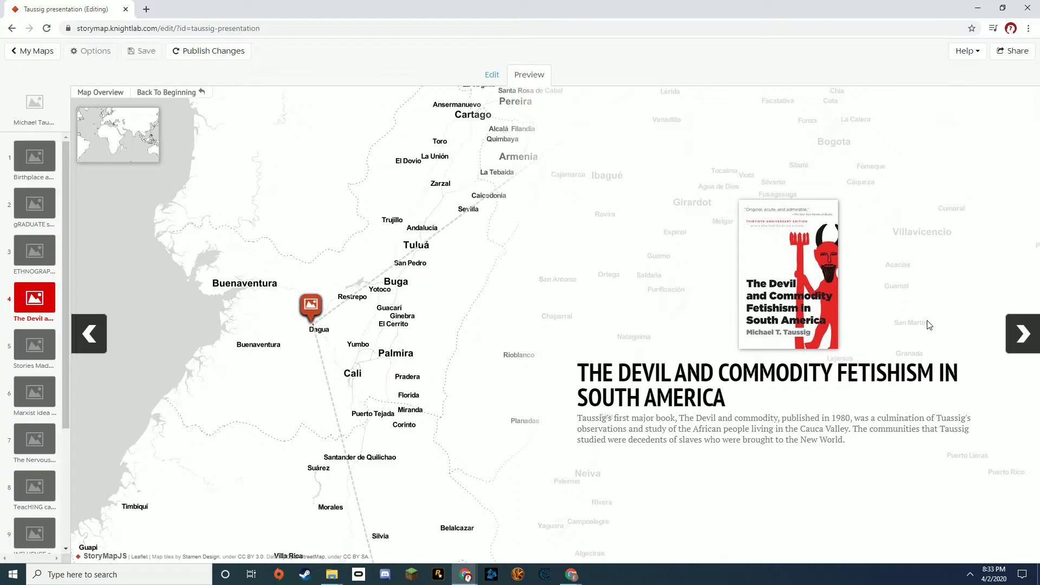
mouse_move(931, 348)
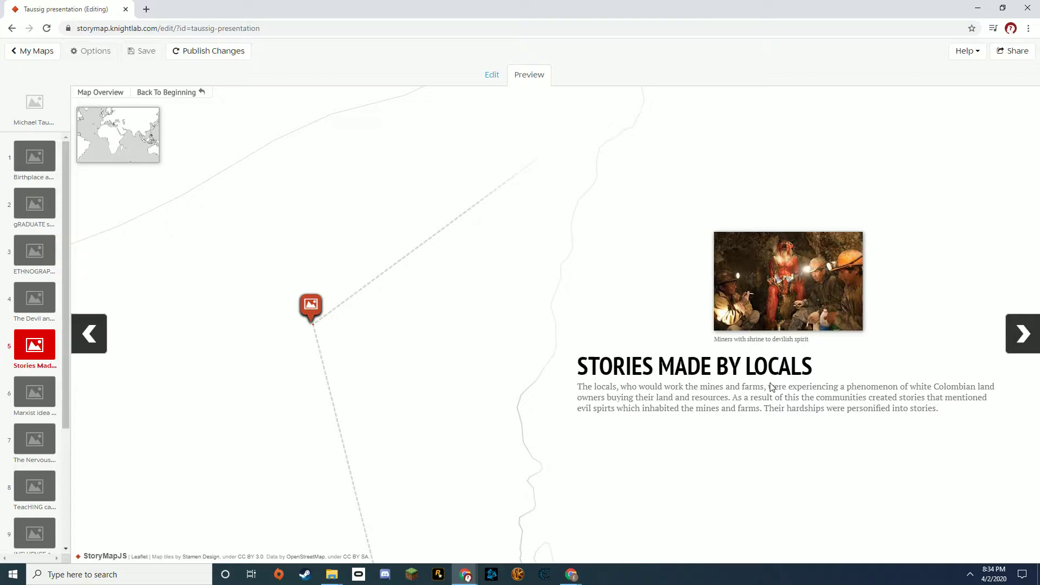
mouse_move(778, 386)
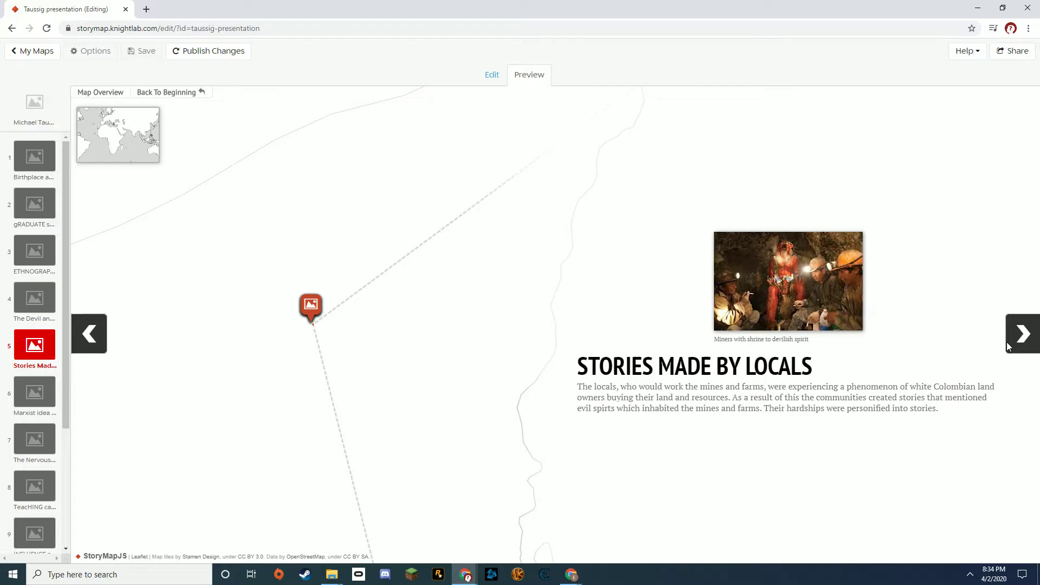
Show the Marxist Idea of Production slide with its wealth chart, then move toward slide 7.
click(1022, 334)
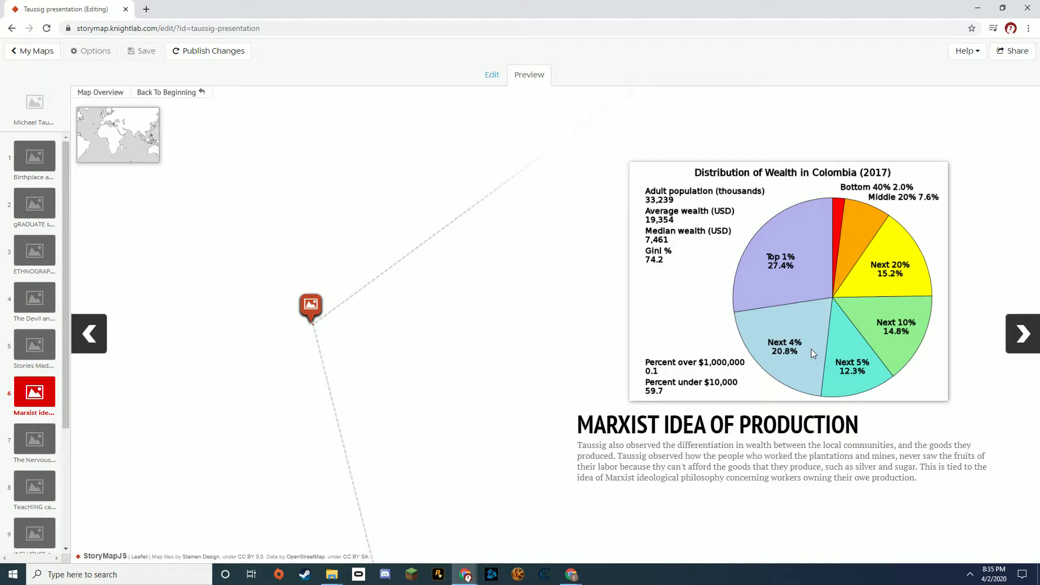
mouse_move(1025, 333)
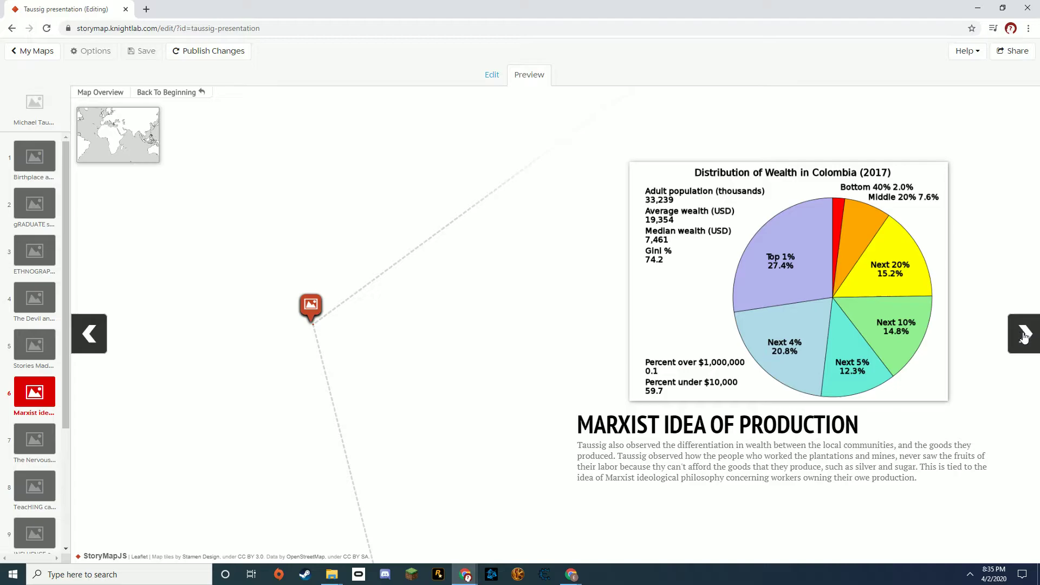
click(1025, 333)
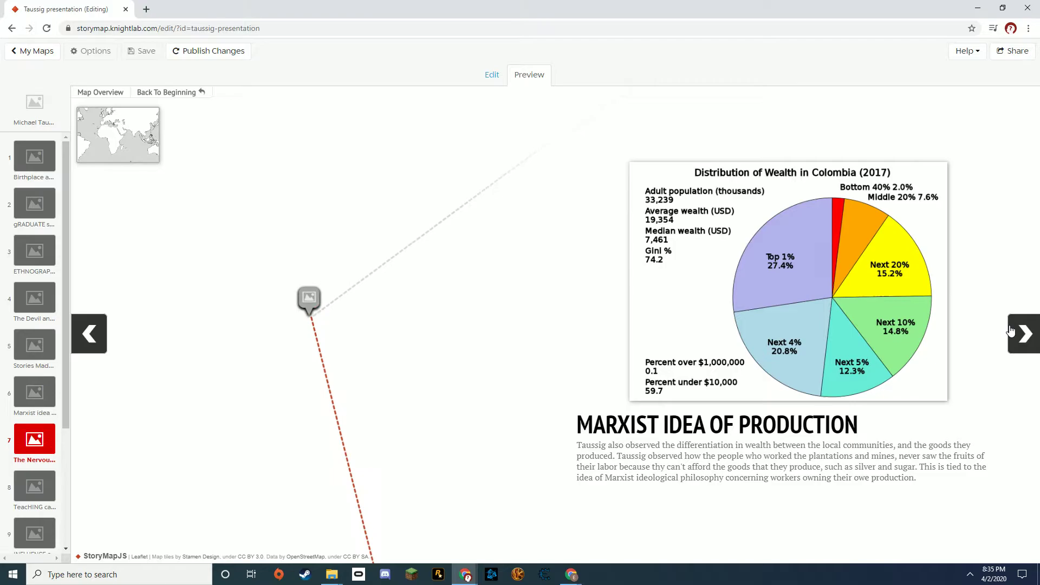
Step through The Nervous System in Peru to slide 8, Teaching Career, in New York.
click(1023, 334)
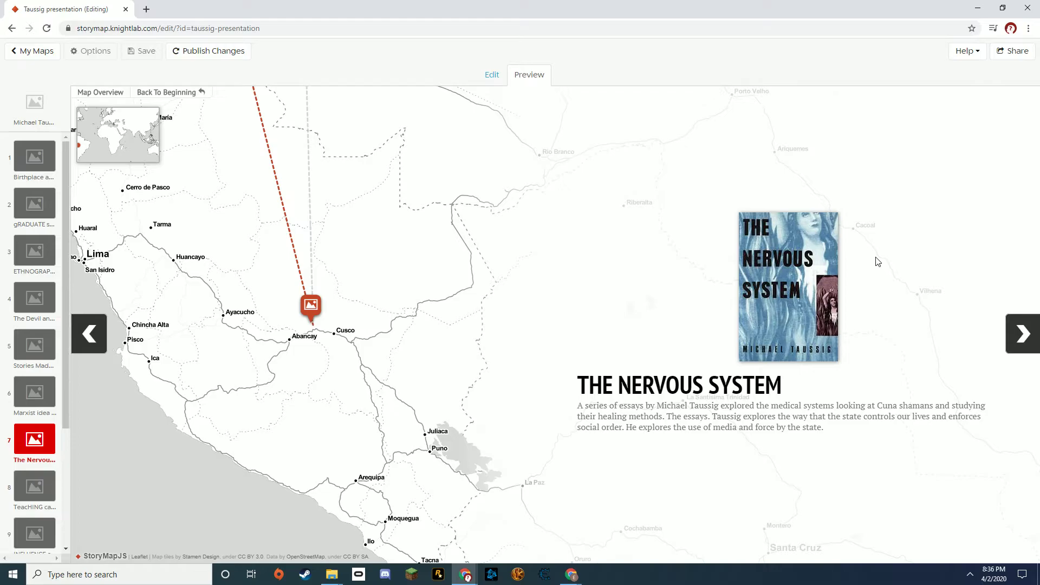
mouse_move(864, 314)
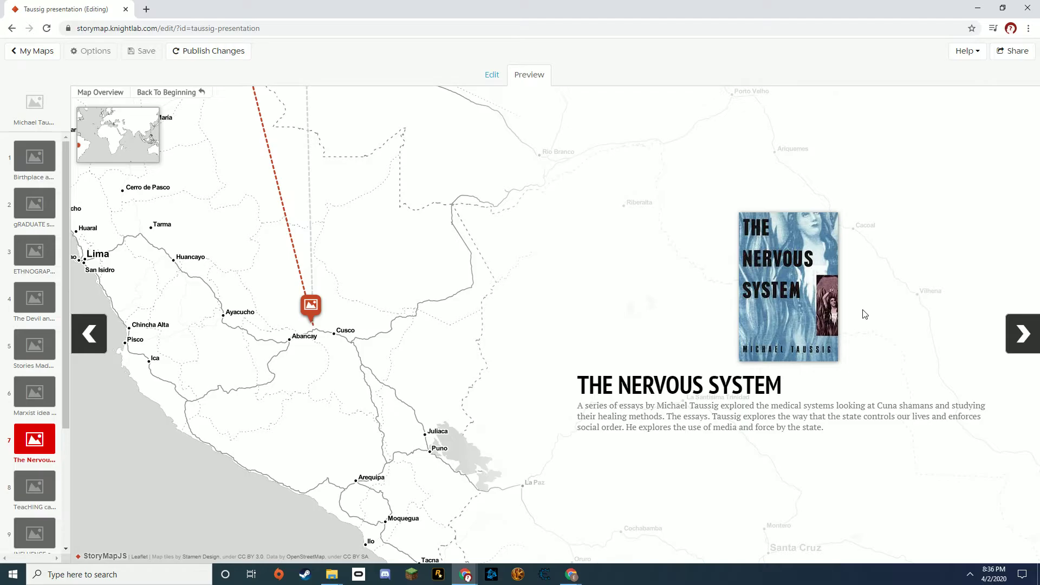
click(1023, 334)
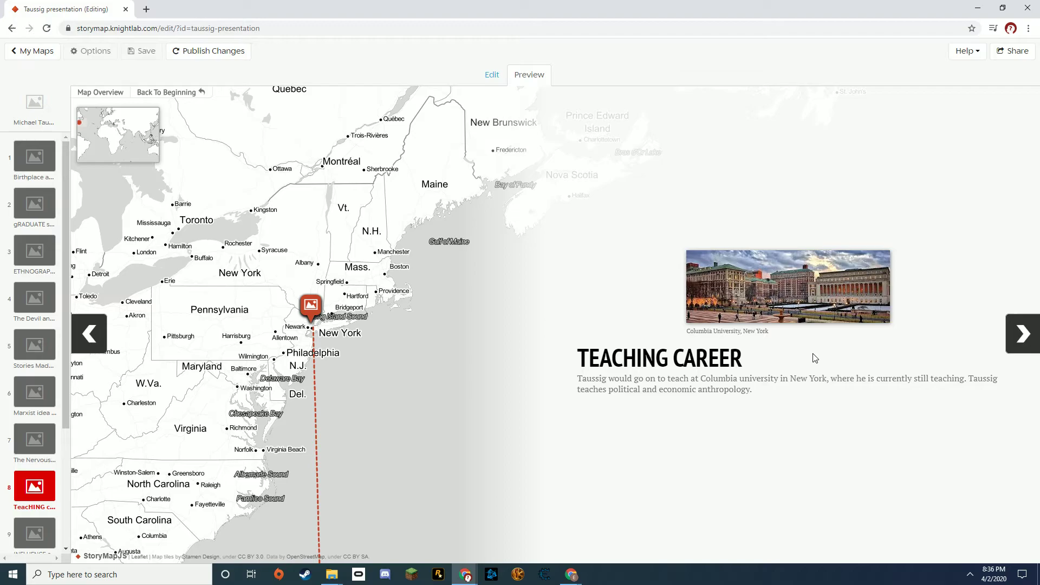
mouse_move(756, 354)
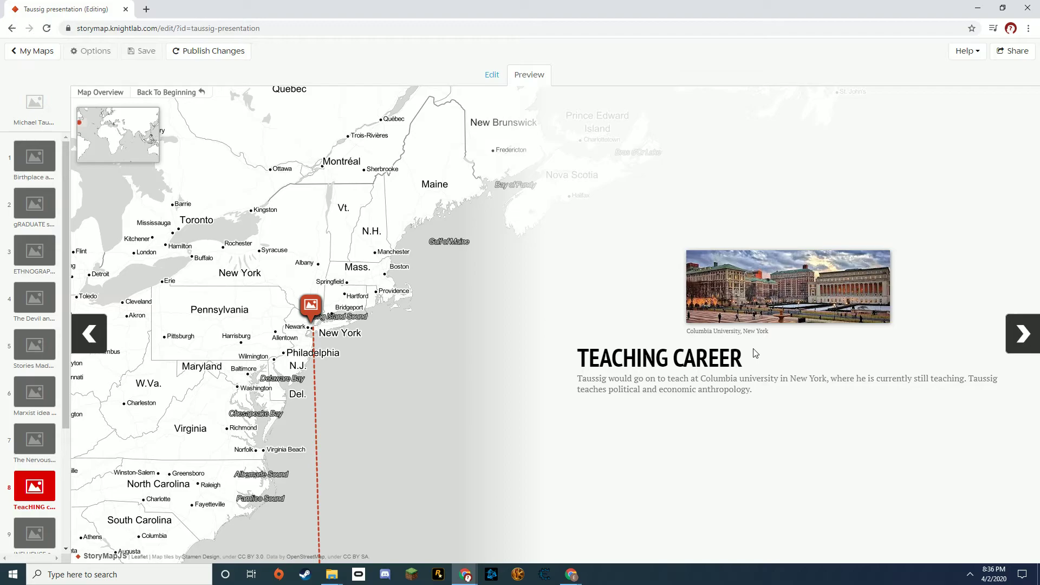
Advance to slide 9, Influence on Anthropology, with the lecture photo over New York.
click(1022, 334)
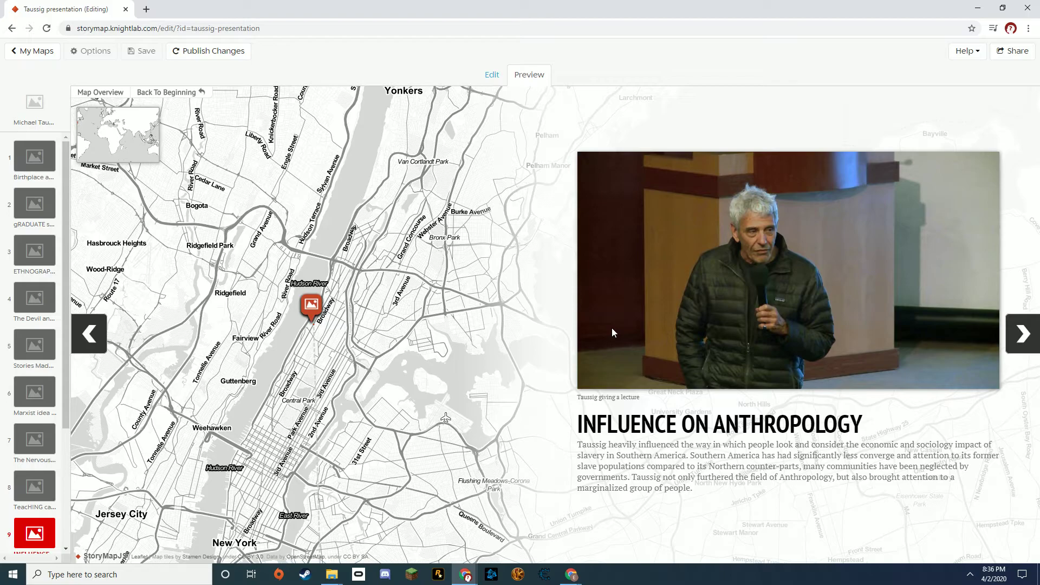
mouse_move(590, 333)
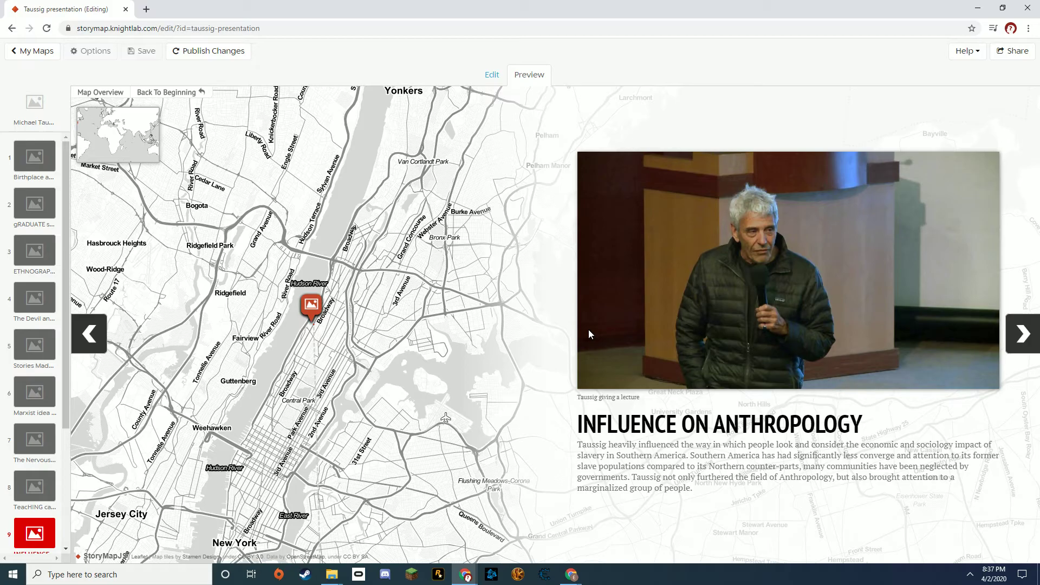
Advance to the Reputation and Legacy slide over upper Manhattan near Broadway.
click(1022, 334)
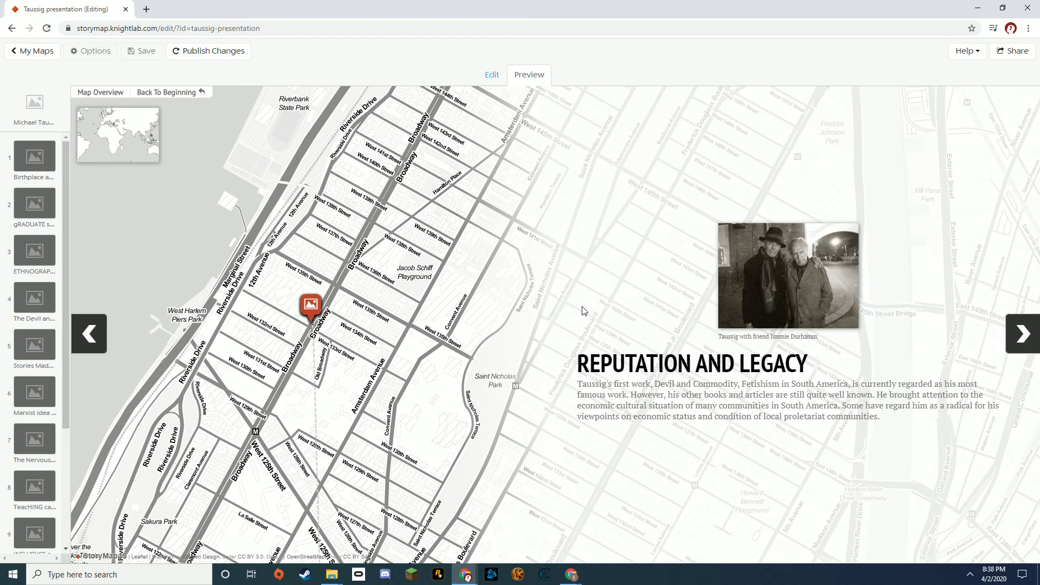
mouse_move(985, 319)
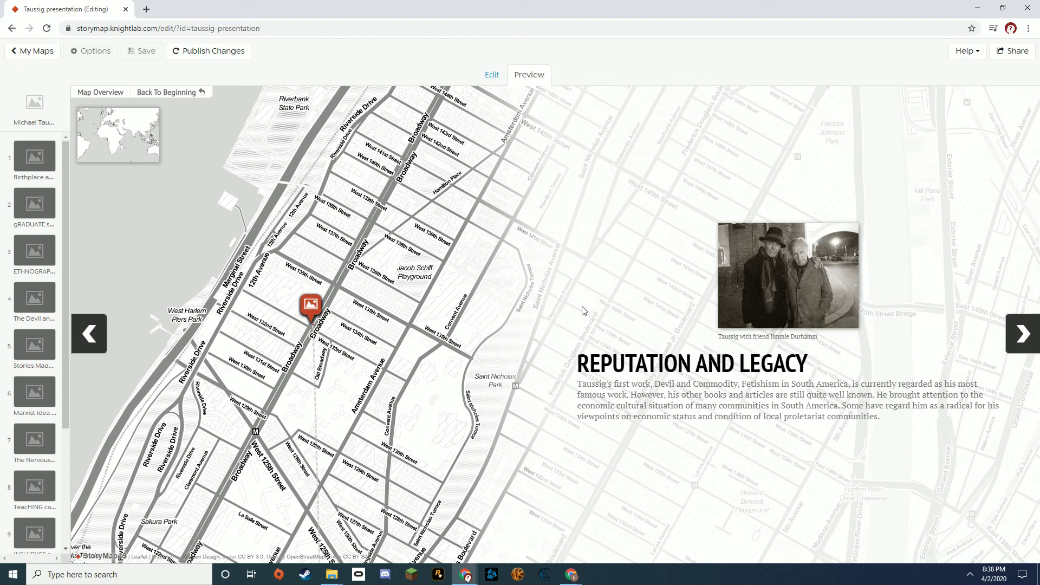